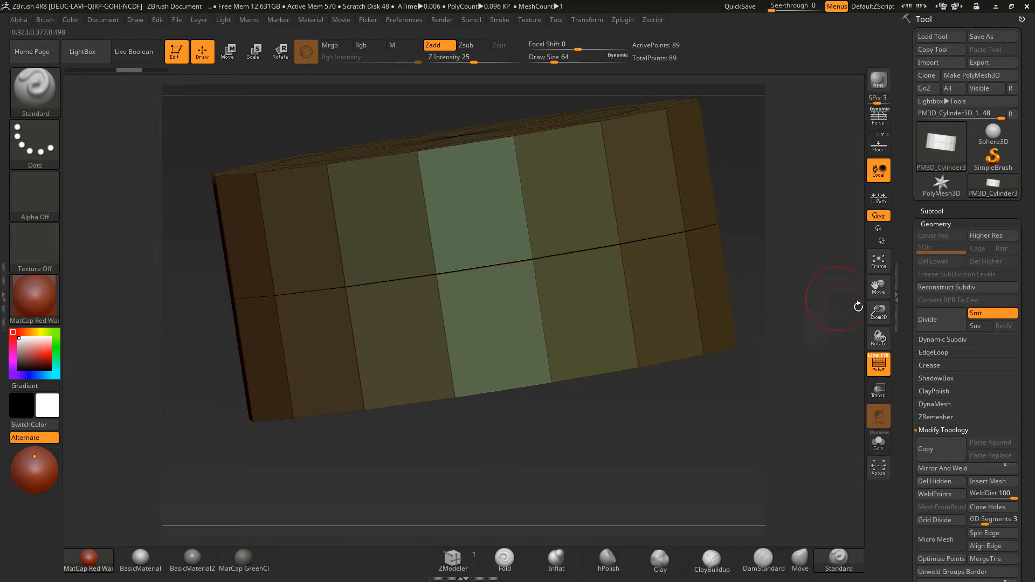
# Step: Expand Dynamic Subdiv under Tool > Geometry and turn on the Dynamic preview
pyautogui.click(944, 339)
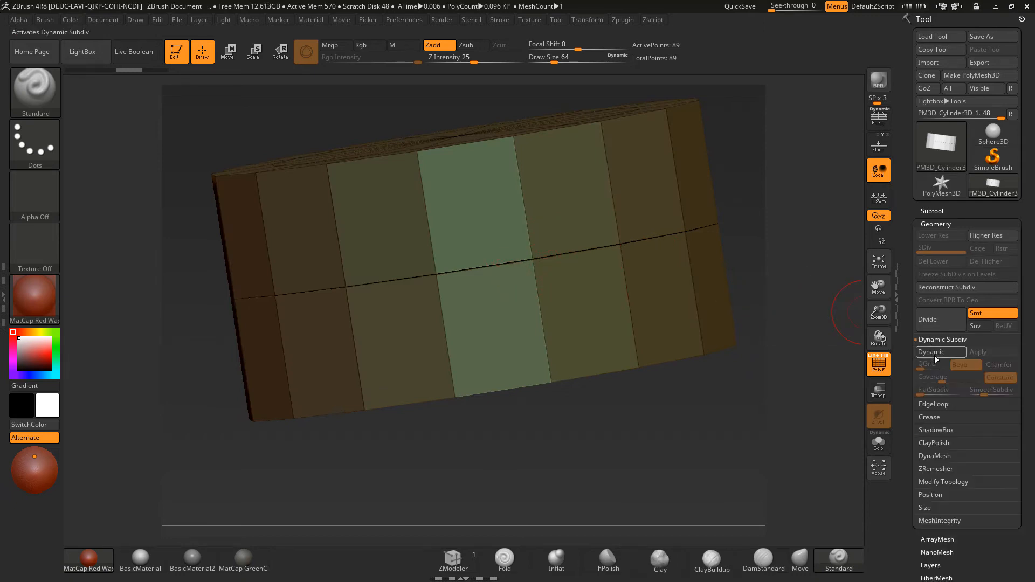
pyautogui.click(941, 352)
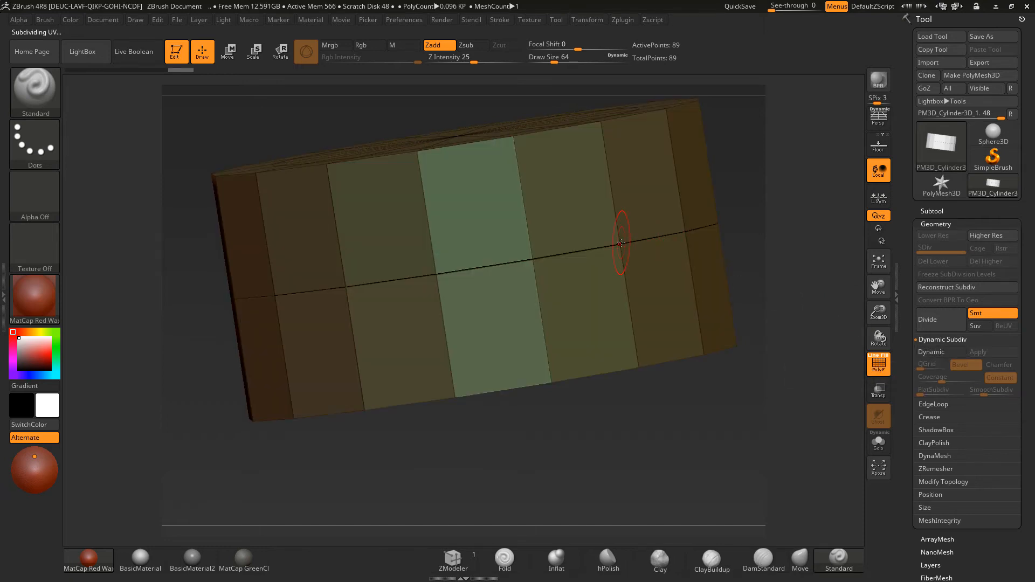
# Step: Switch to point-level ZModeler editing and shrink Draw Size to 1
pyautogui.moveTo(621, 242); pyautogui.dragTo(621, 267)
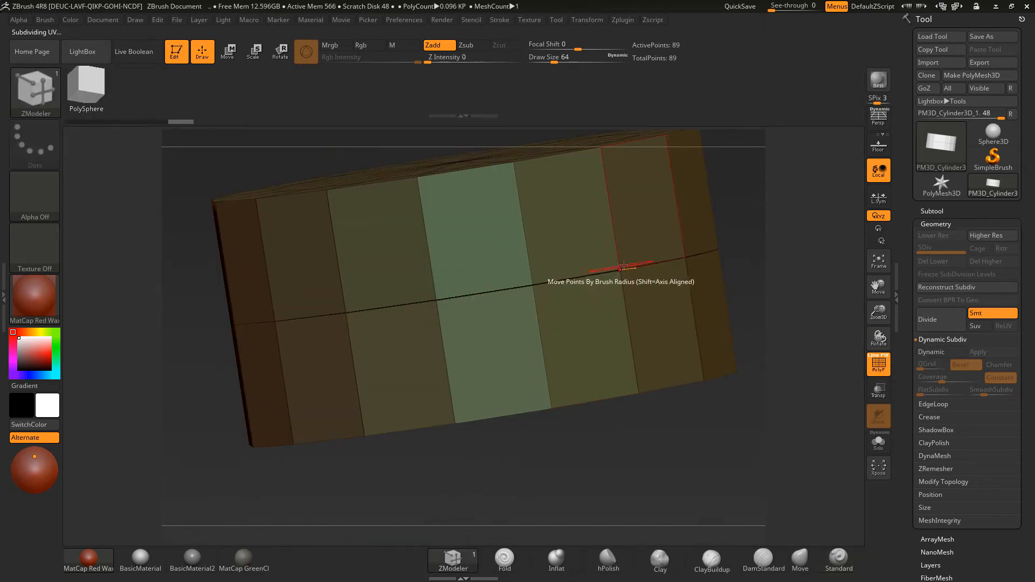
pyautogui.moveTo(624, 266); pyautogui.dragTo(624, 272)
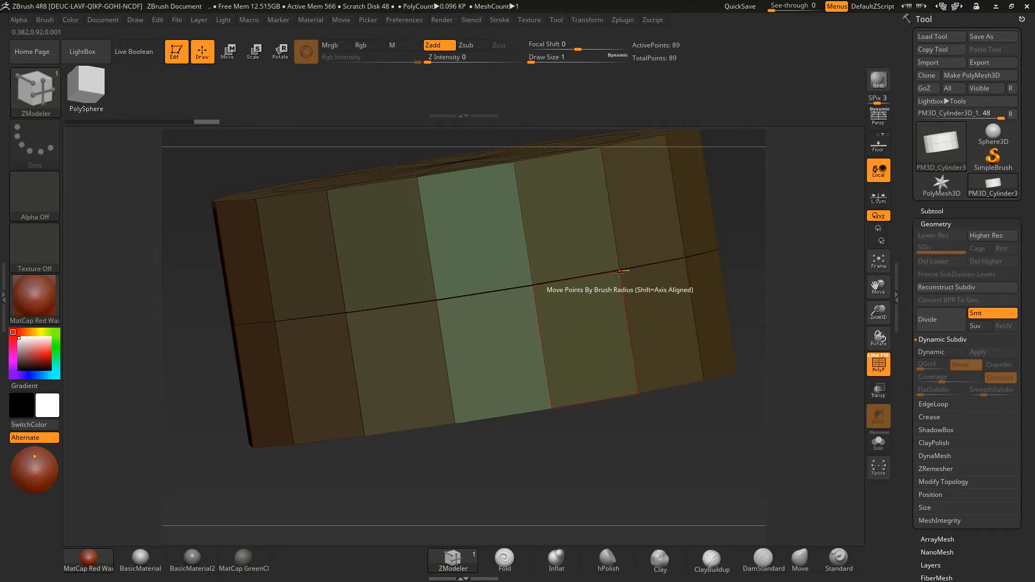
pyautogui.moveTo(757, 256)
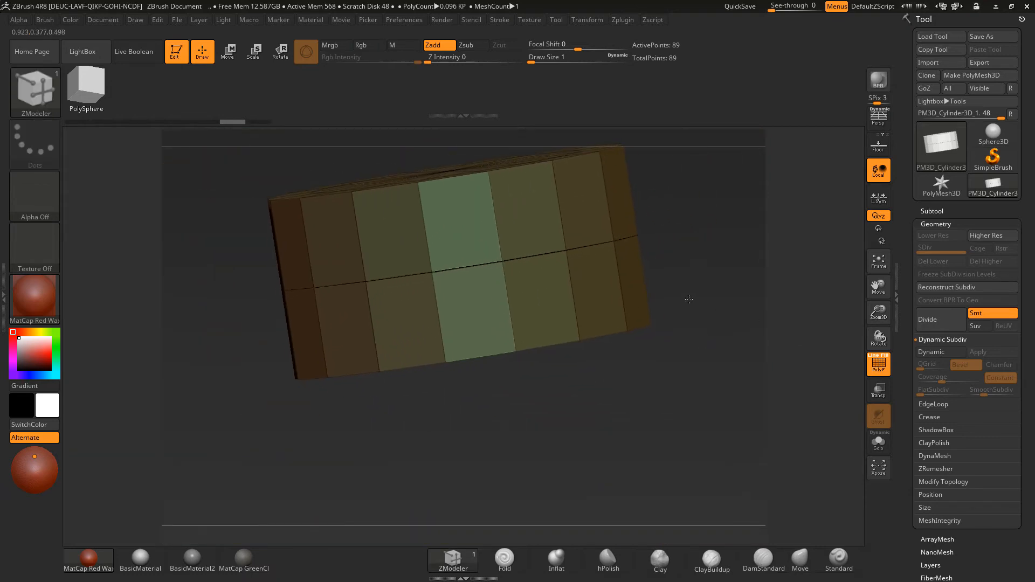
# Step: Turn the split box to a front view and expand Geometry > Modify Topology
pyautogui.moveTo(689, 300); pyautogui.dragTo(720, 279)
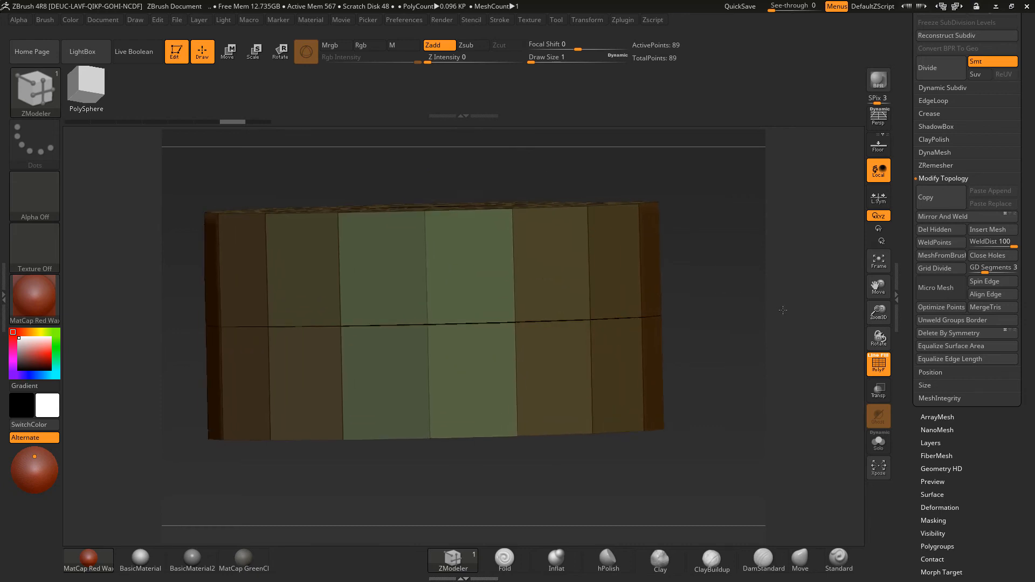
pyautogui.click(939, 242)
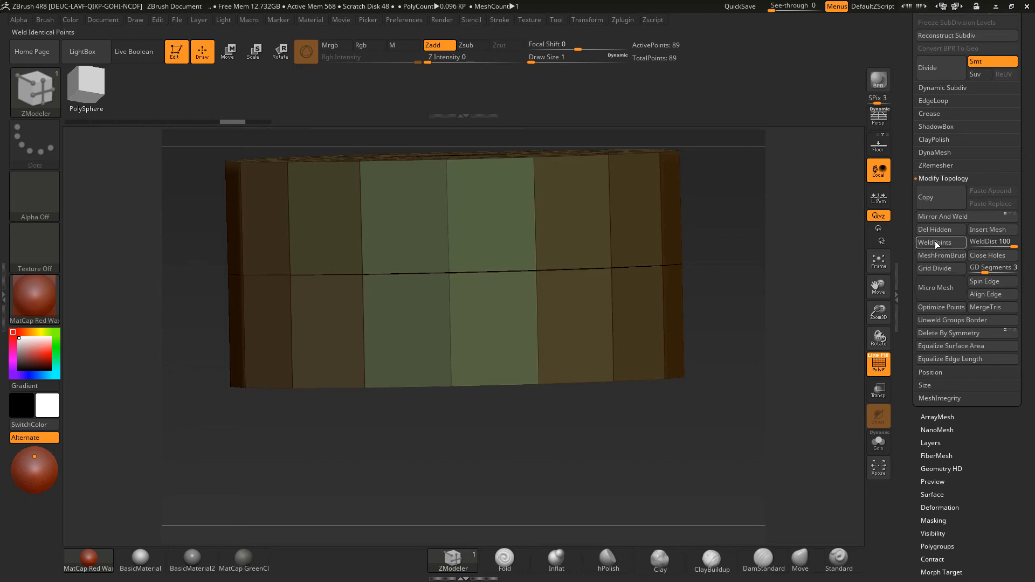
# Step: Weld the duplicate seam points, then enable Dynamic under Dynamic Subdiv
pyautogui.click(931, 242)
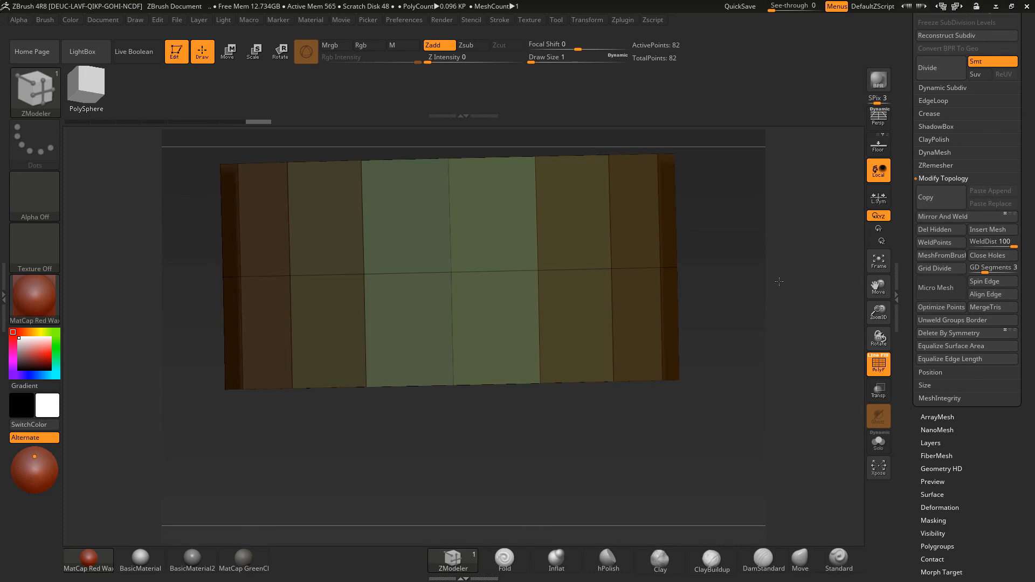
pyautogui.click(944, 87)
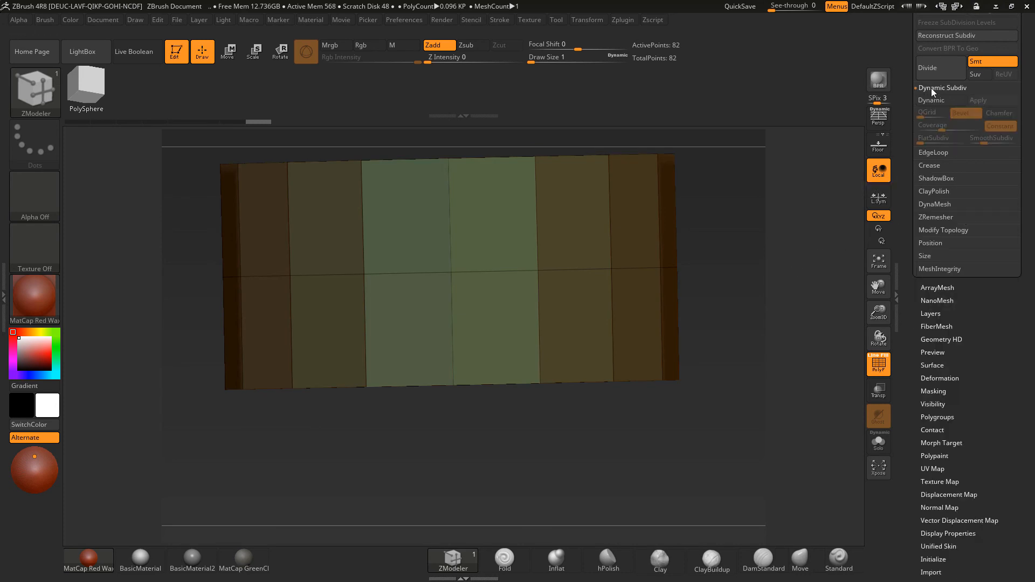
pyautogui.click(930, 100)
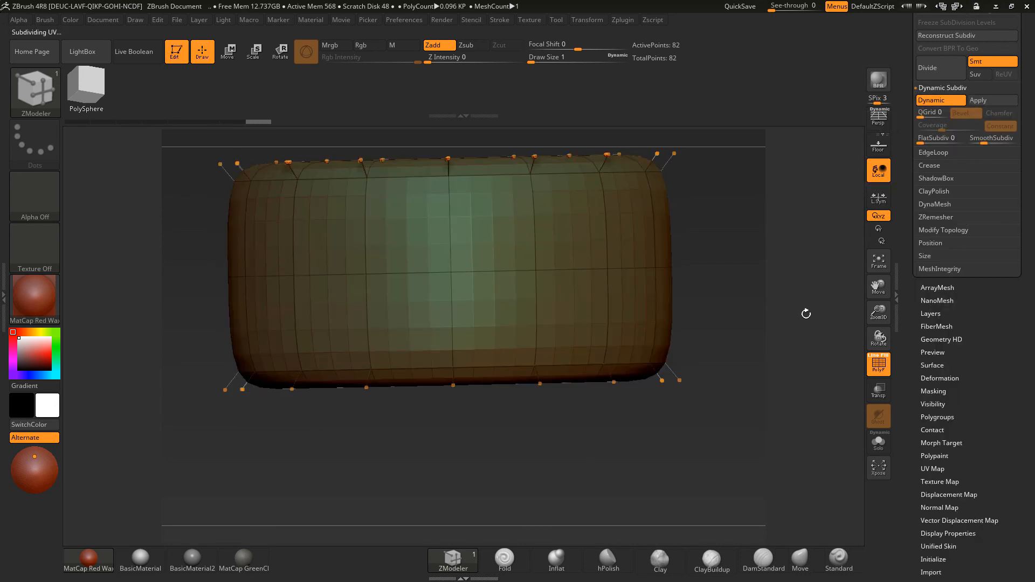